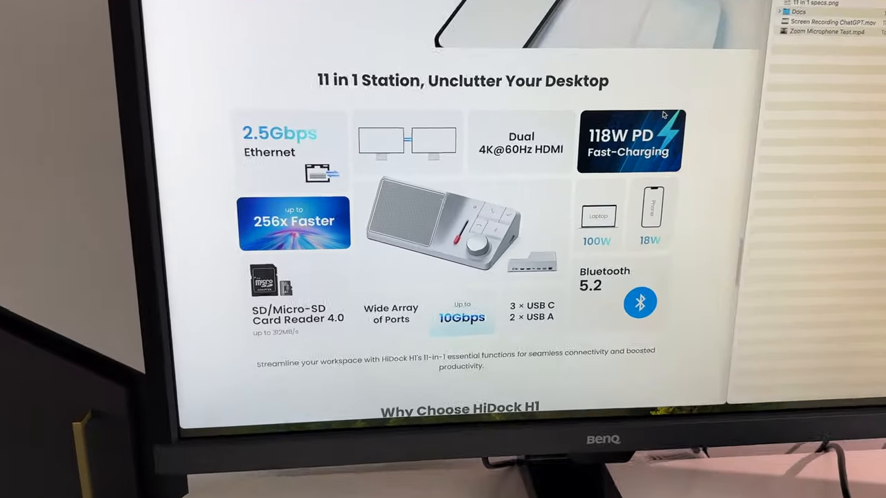
{"action": "scroll", "scroll_direction": "down", "scroll_amount": 3}
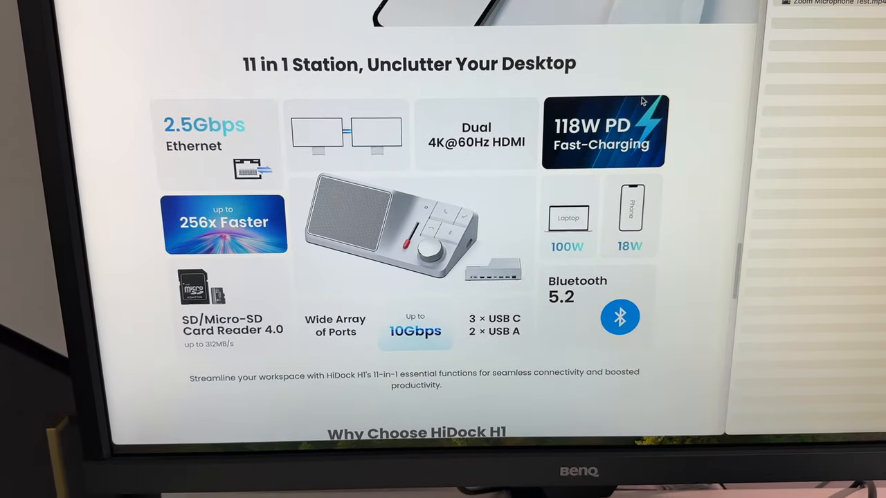